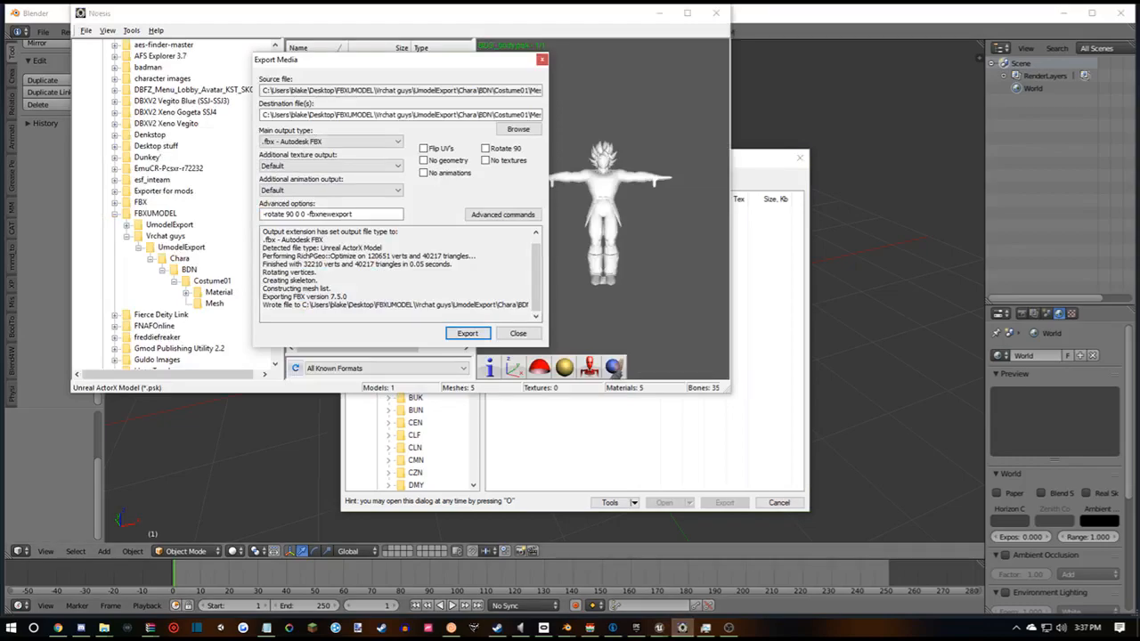
- Dismiss the finished export, then expand the CLF character's Costume01 folder in the Chara tree
{"action": "triple_click", "coordinate": [330, 213]}
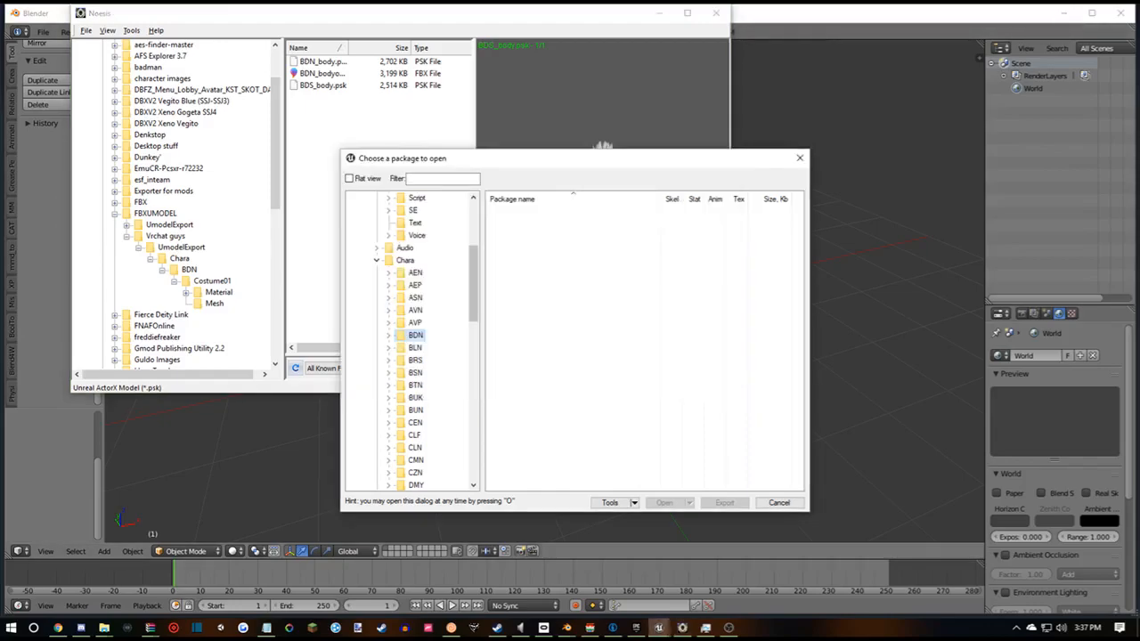
{"action": "scroll", "scroll_direction": "down", "scroll_amount": 3}
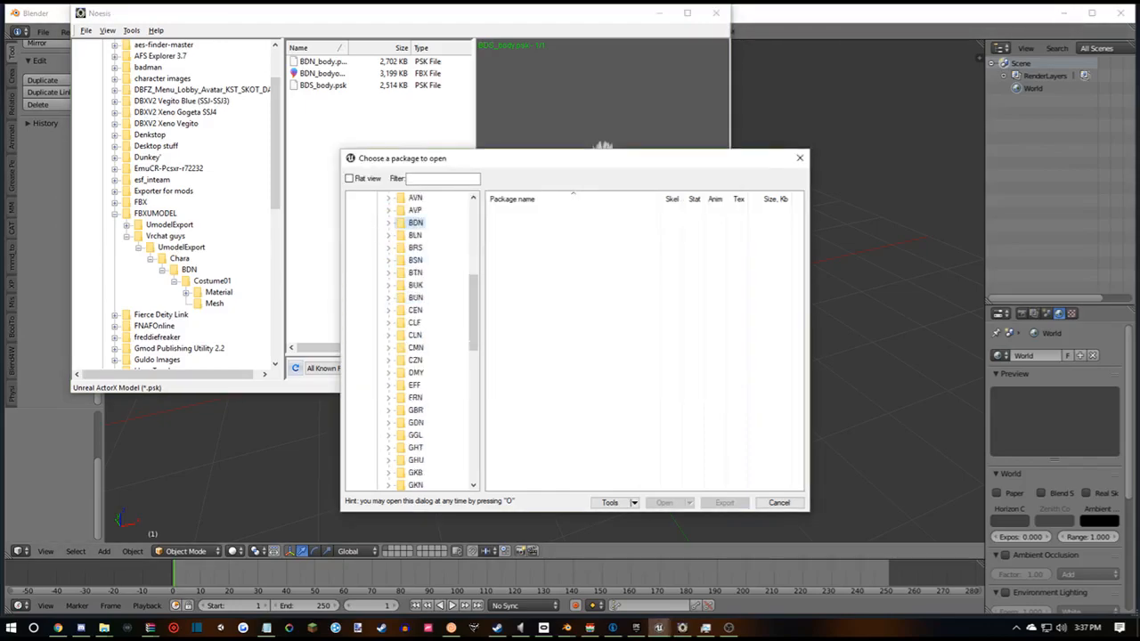
{"action": "scroll", "scroll_direction": "down", "scroll_amount": 3}
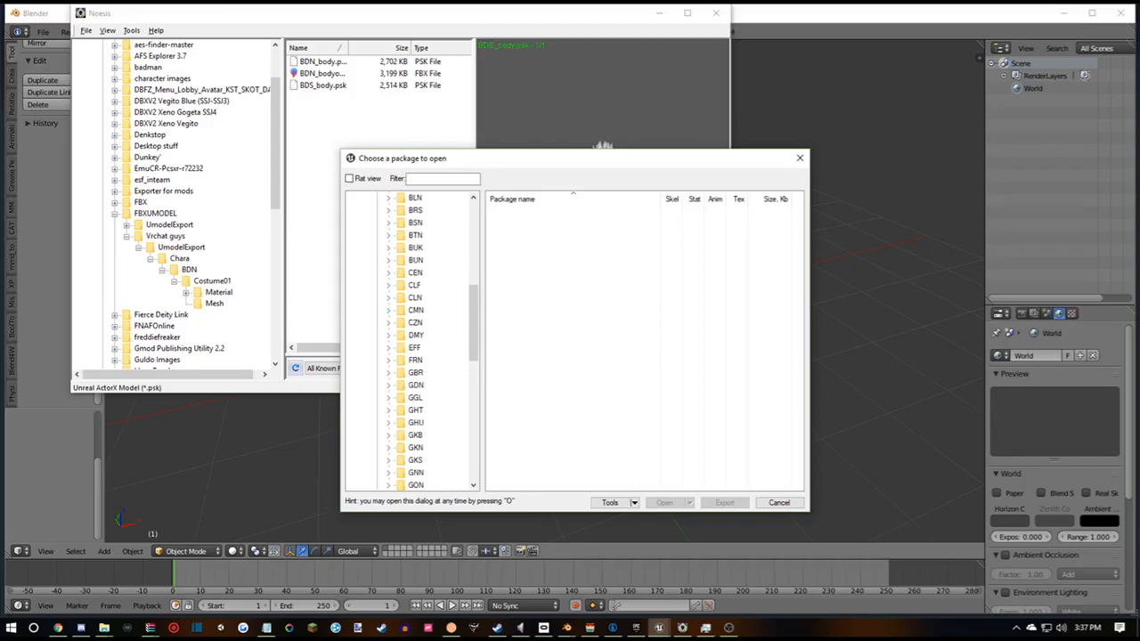
{"action": "left_click", "coordinate": [389, 285]}
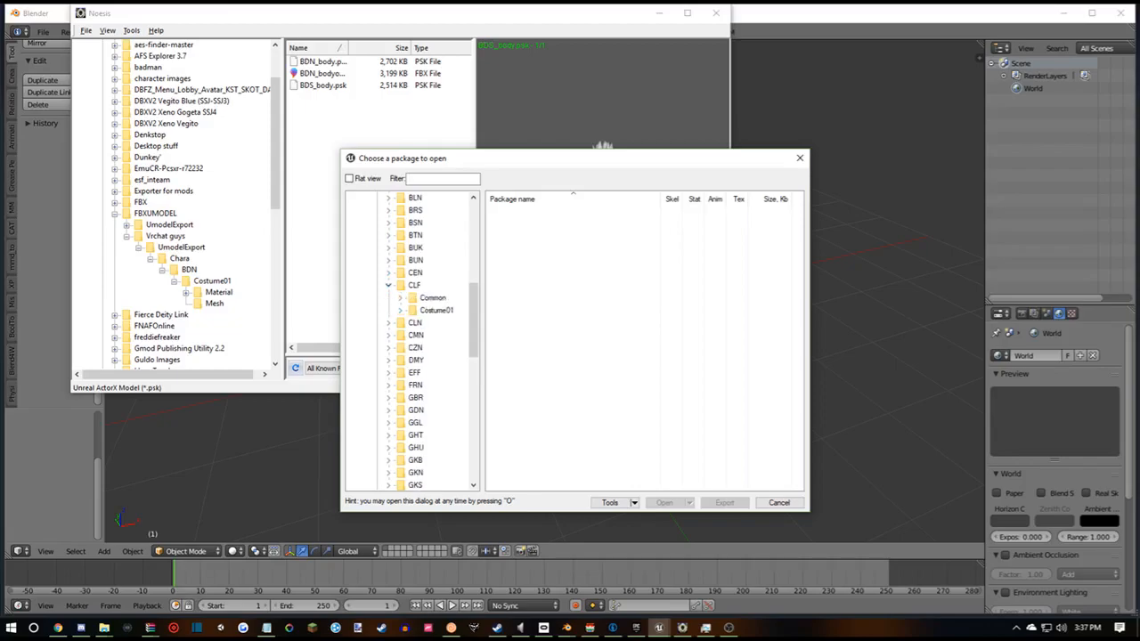
{"action": "left_click", "coordinate": [440, 360]}
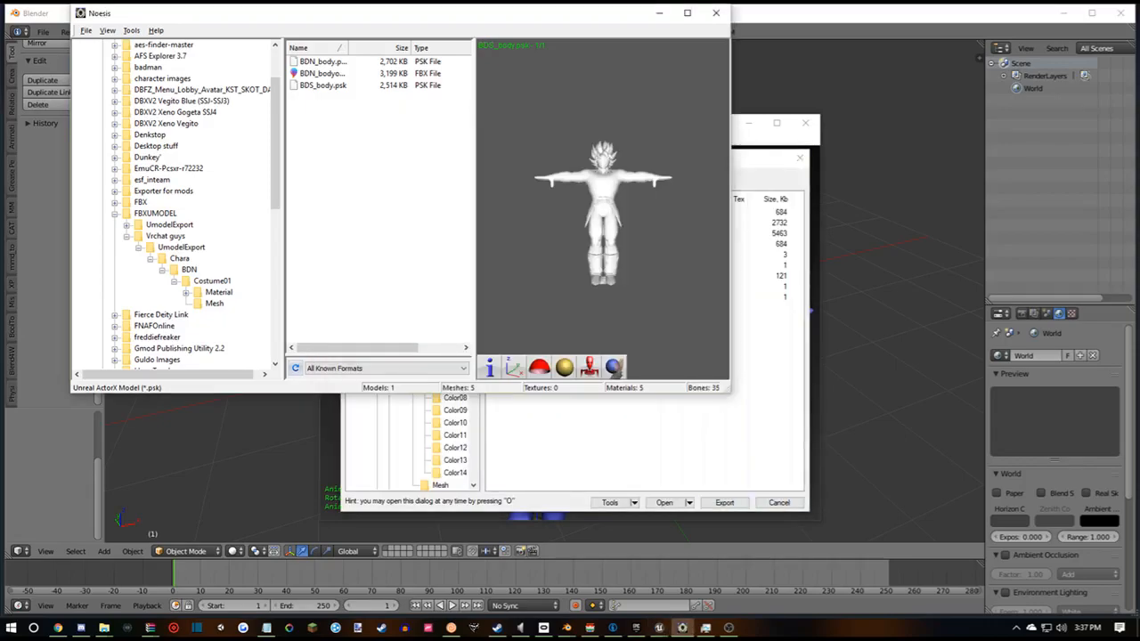
- Preview CLF_body.psk from CLF > Costume01 > Mesh and open its export settings
{"action": "left_click", "coordinate": [214, 302]}
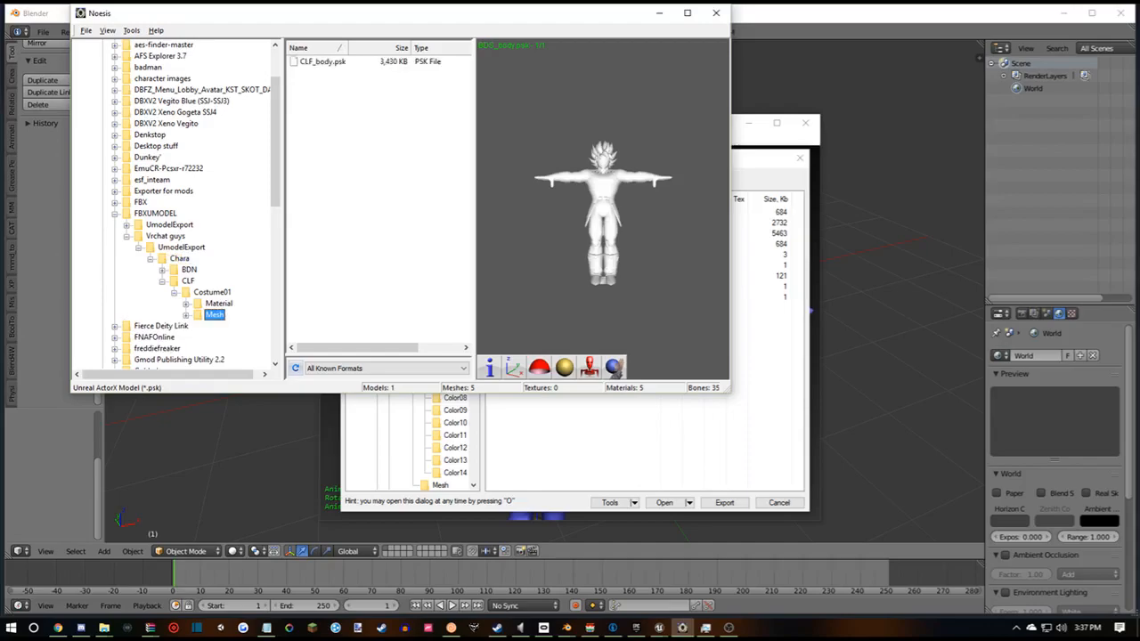
{"action": "left_click", "coordinate": [322, 61]}
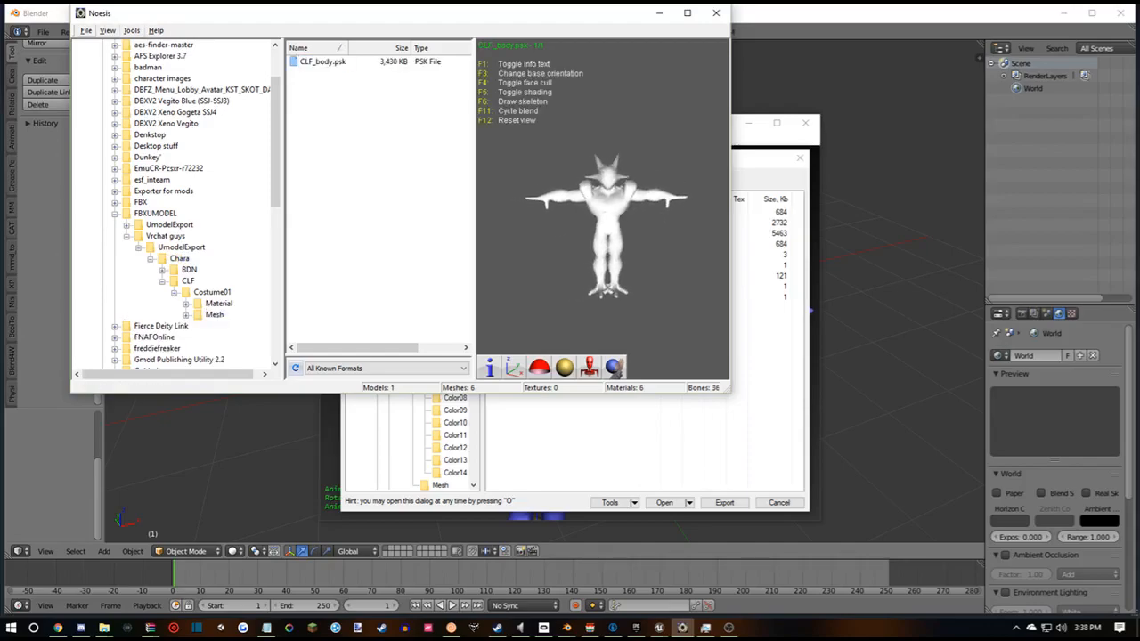
{"action": "left_click", "coordinate": [724, 503]}
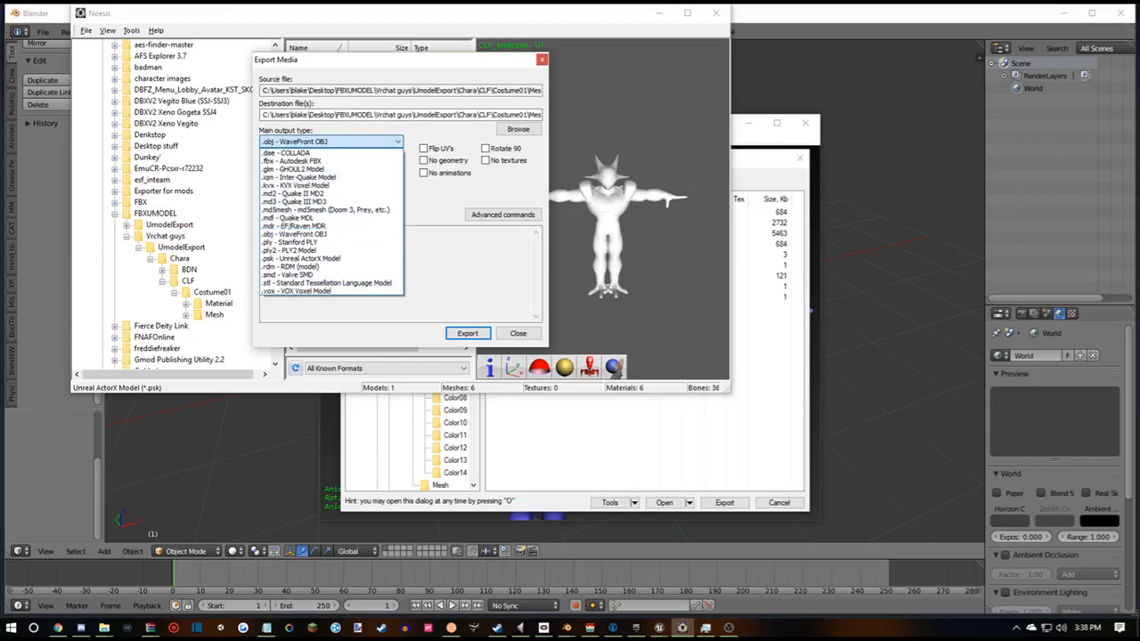
- Export CLF_body as Autodesk FBX with '-rotate 90 0 0 -fbxnewexport' advanced options
{"action": "left_click", "coordinate": [291, 161]}
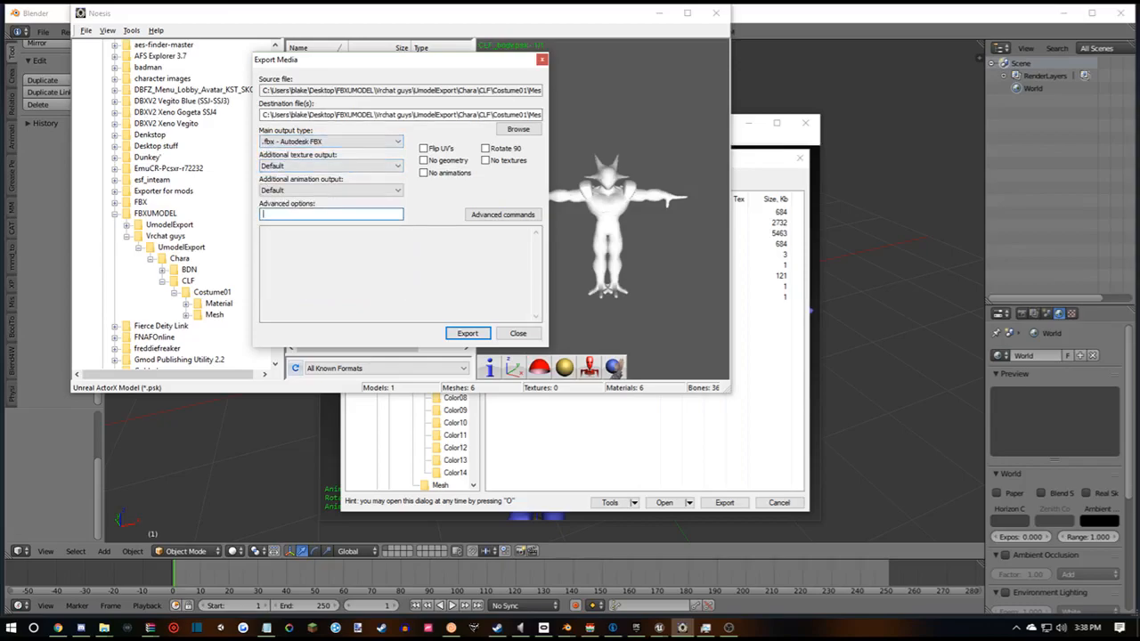
{"action": "type", "text": "-rotate 90 0 0 -fbxnewexport"}
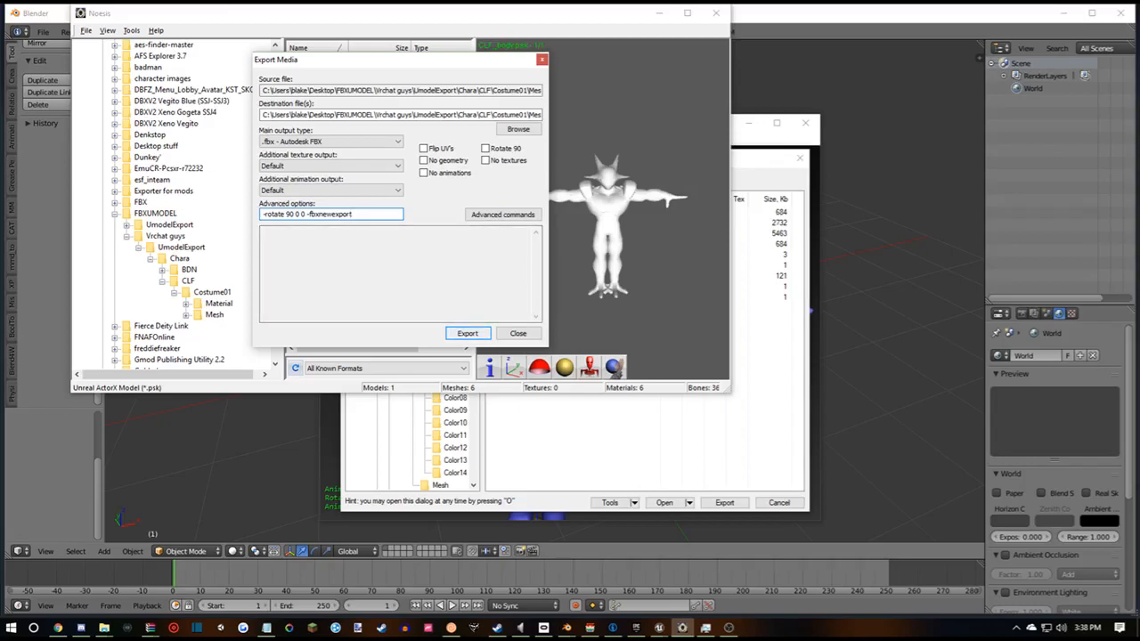
{"action": "left_click", "coordinate": [467, 332]}
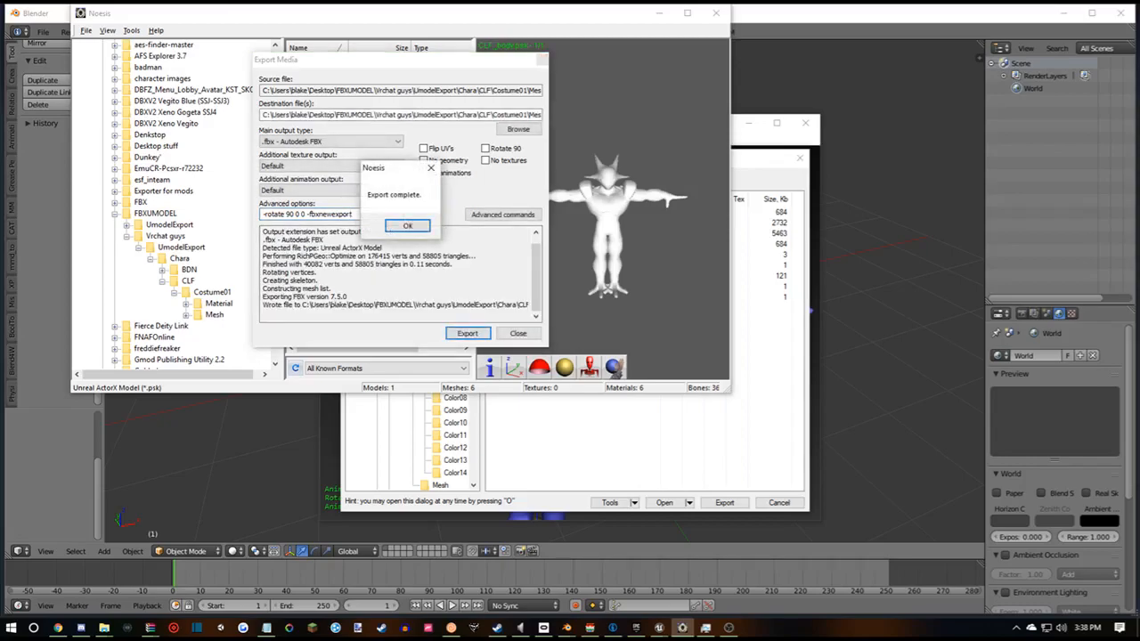
{"action": "left_click", "coordinate": [407, 225]}
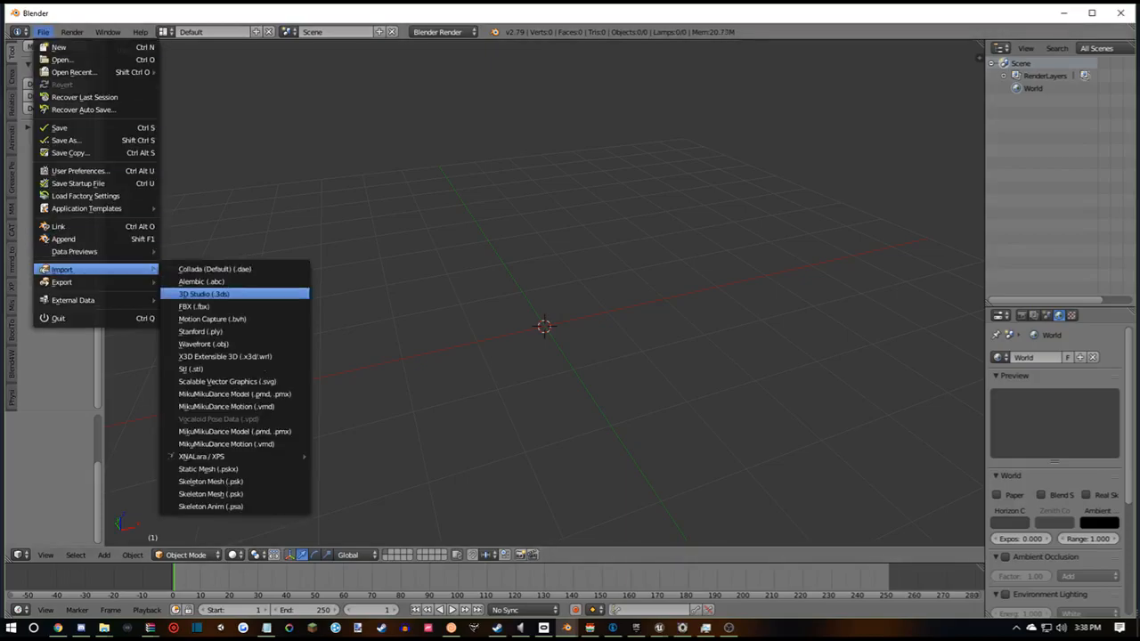
- Import CLF_body.fbx from the UmodelExport folder into Blender
{"action": "left_click", "coordinate": [194, 306]}
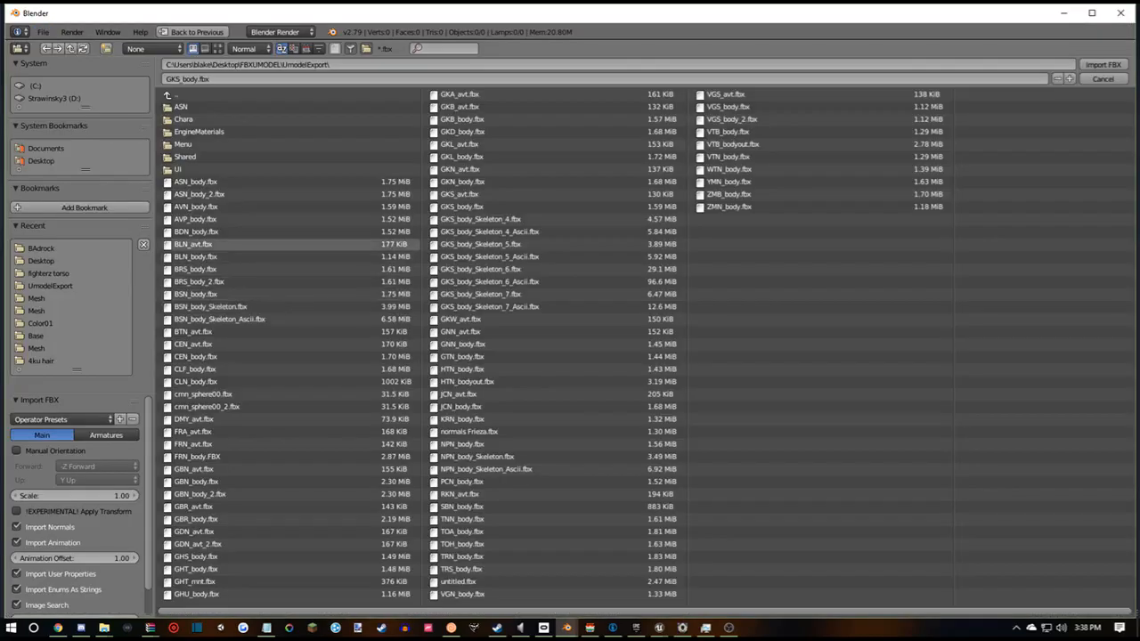
{"action": "left_click", "coordinate": [173, 94]}
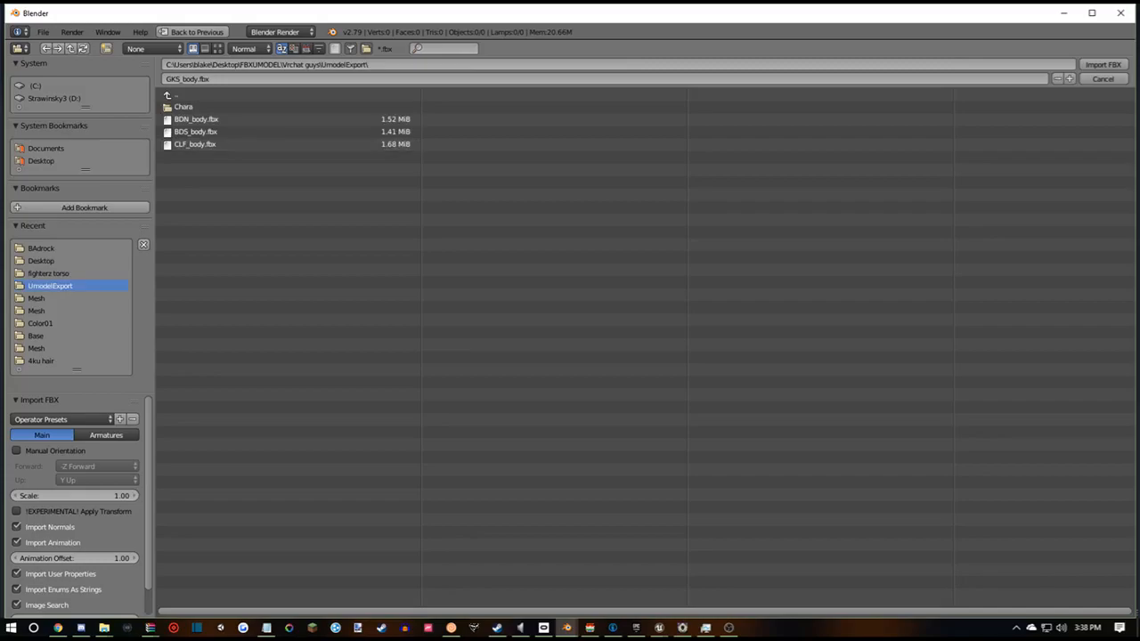
{"action": "left_click", "coordinate": [194, 143]}
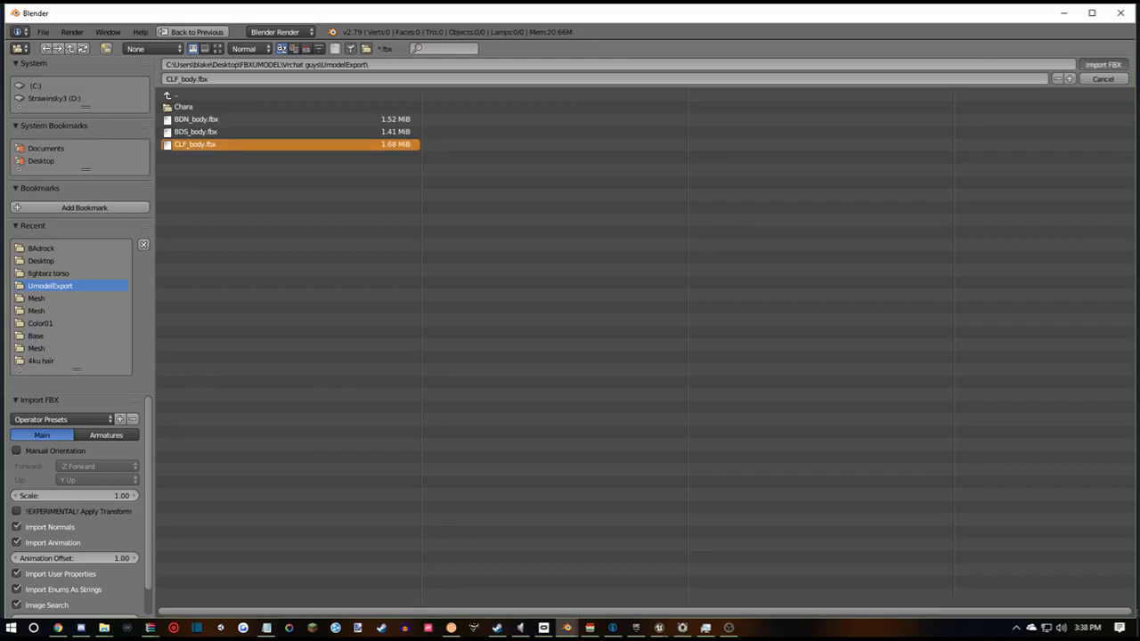
{"action": "left_click", "coordinate": [1104, 64]}
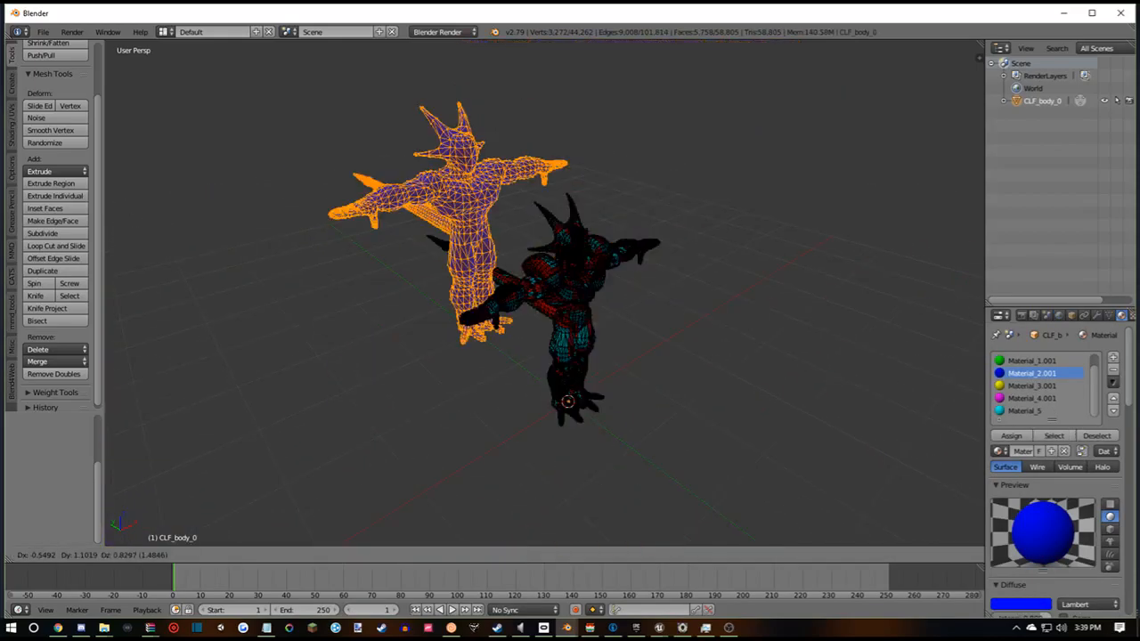
- Leave the current mode and start a second FBX import from the File menu
{"action": "key", "text": "Tab"}
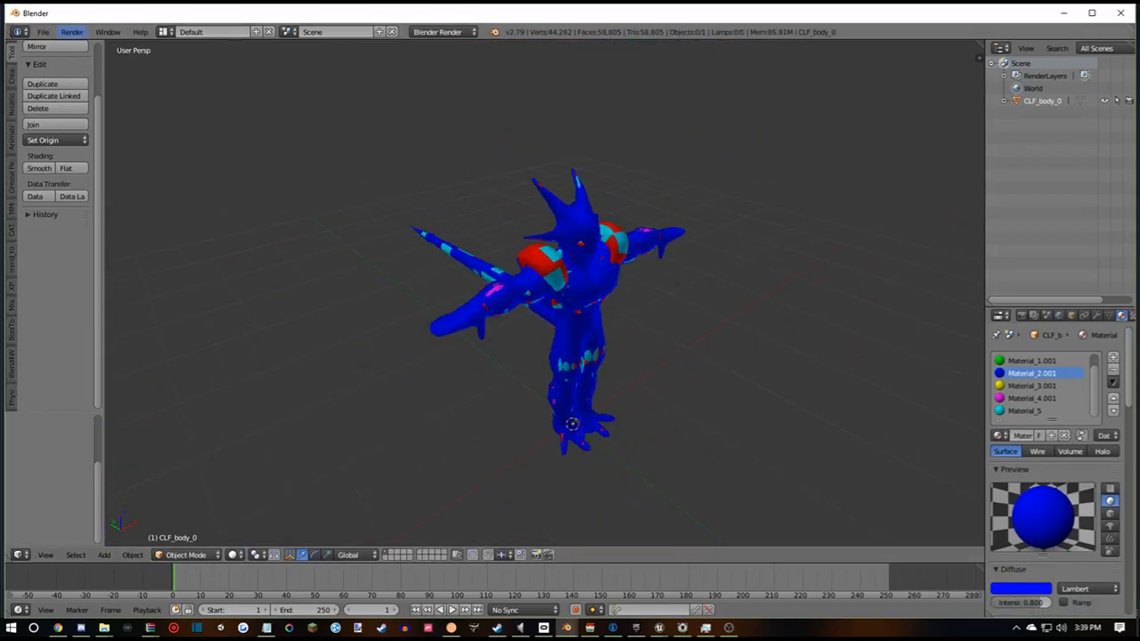
{"action": "left_click", "coordinate": [42, 31]}
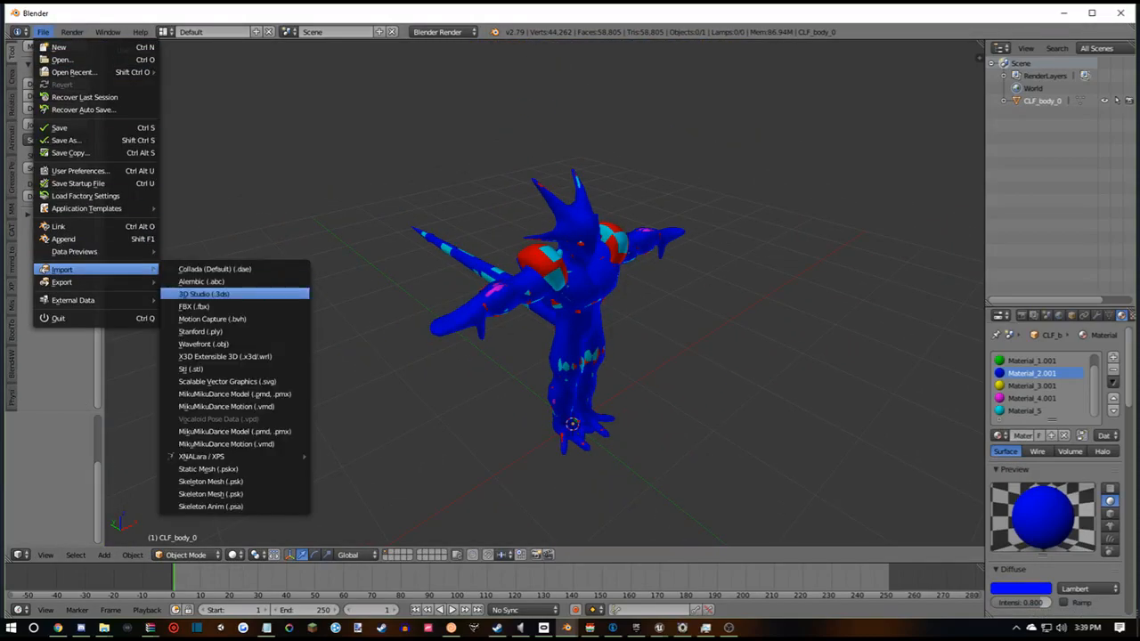
{"action": "left_click", "coordinate": [194, 306]}
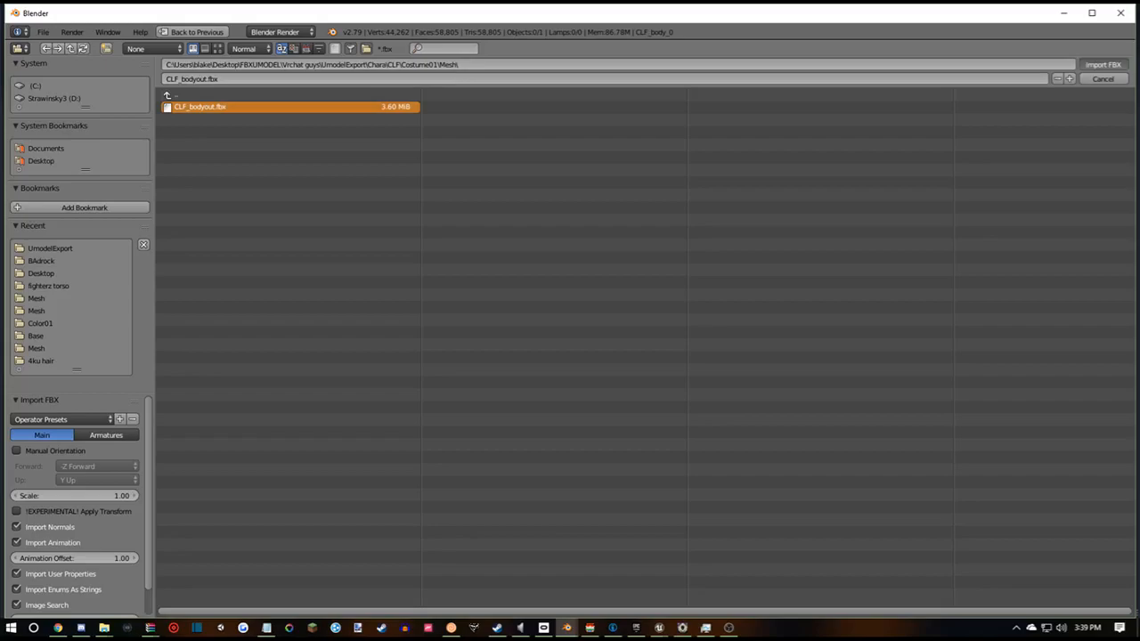
- Import CLF_bodyout.fbx as mesh5, then add CLF_body_0 to the selection
{"action": "left_click", "coordinate": [1103, 64]}
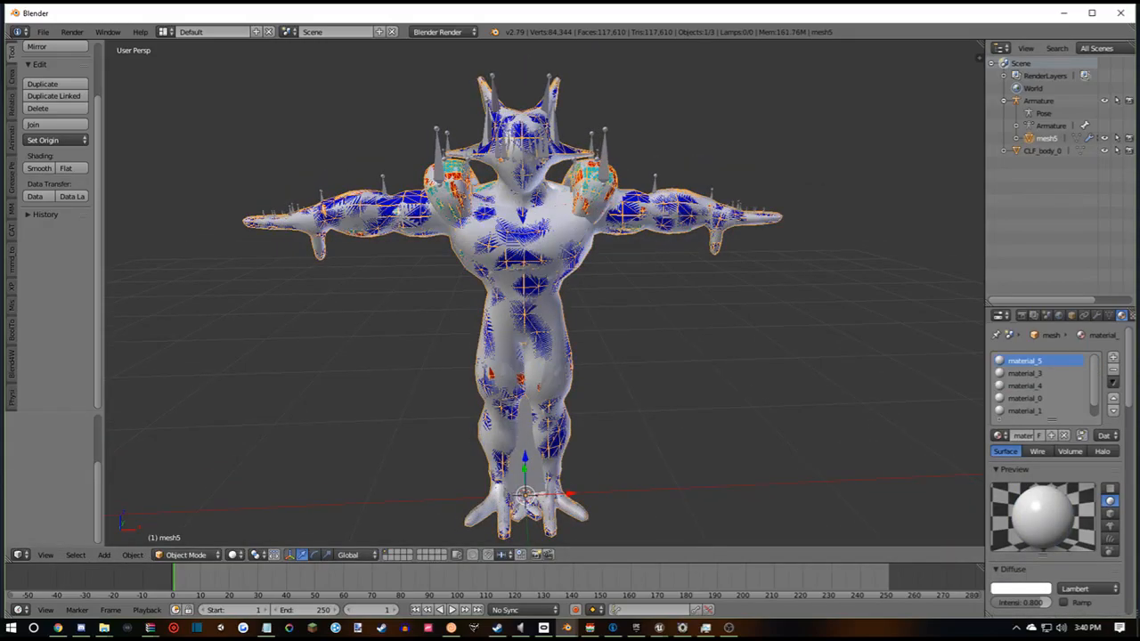
{"action": "left_click", "coordinate": [1043, 150]}
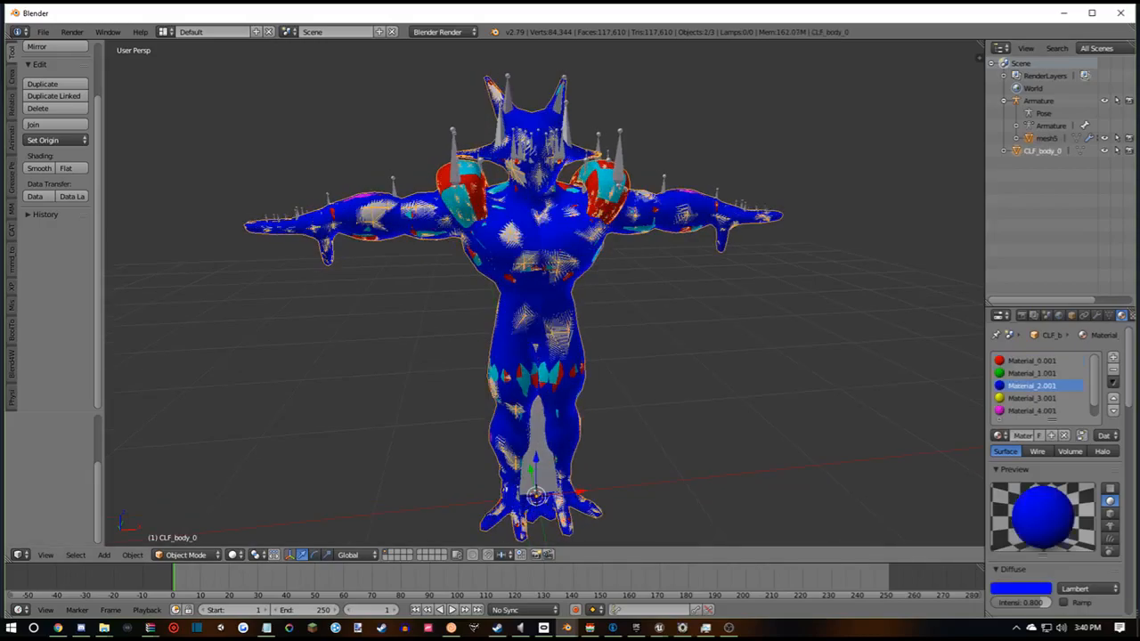
{"action": "left_click", "coordinate": [185, 555]}
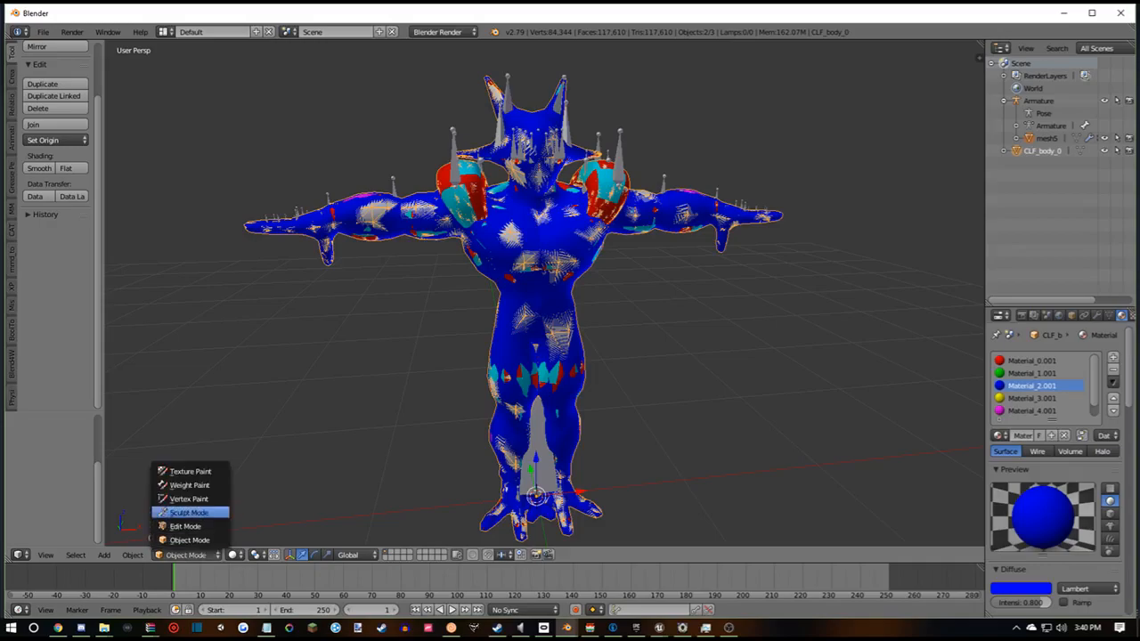
- In Weight Paint mode, transfer weights from mesh5 to CLF_body_0, matching groups by name
{"action": "left_click", "coordinate": [188, 484]}
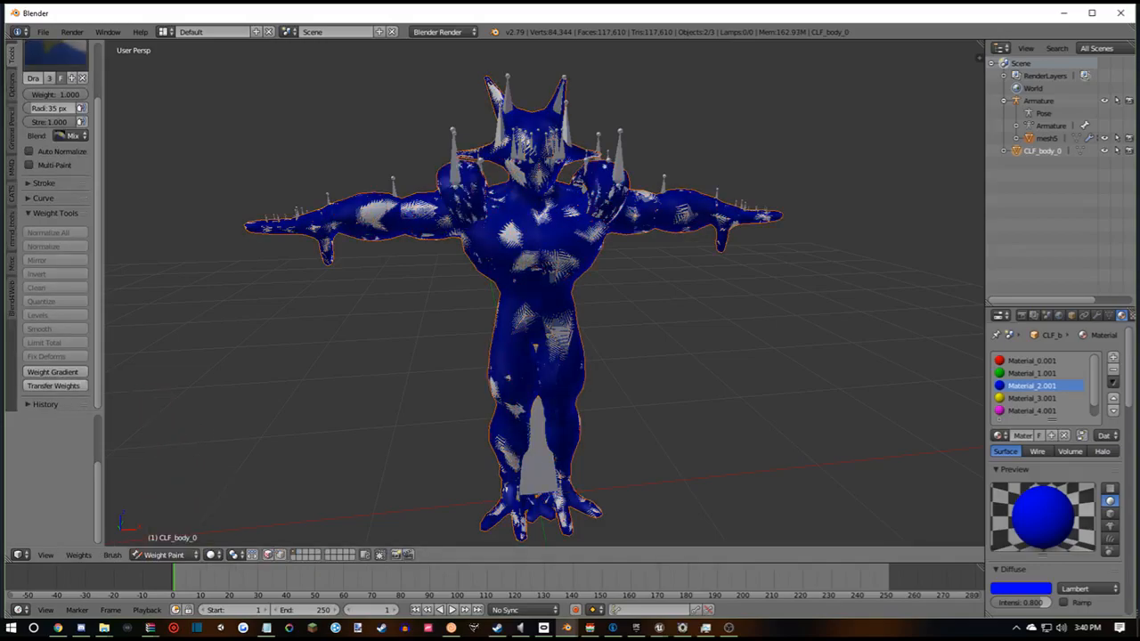
{"action": "left_click", "coordinate": [54, 385]}
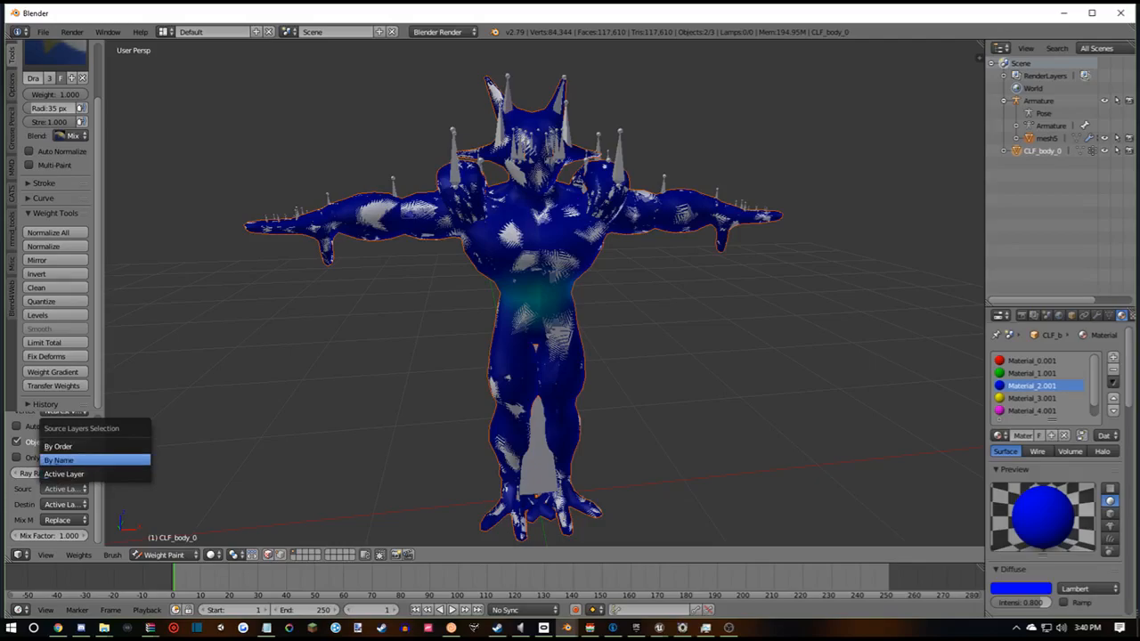
{"action": "left_click", "coordinate": [59, 459]}
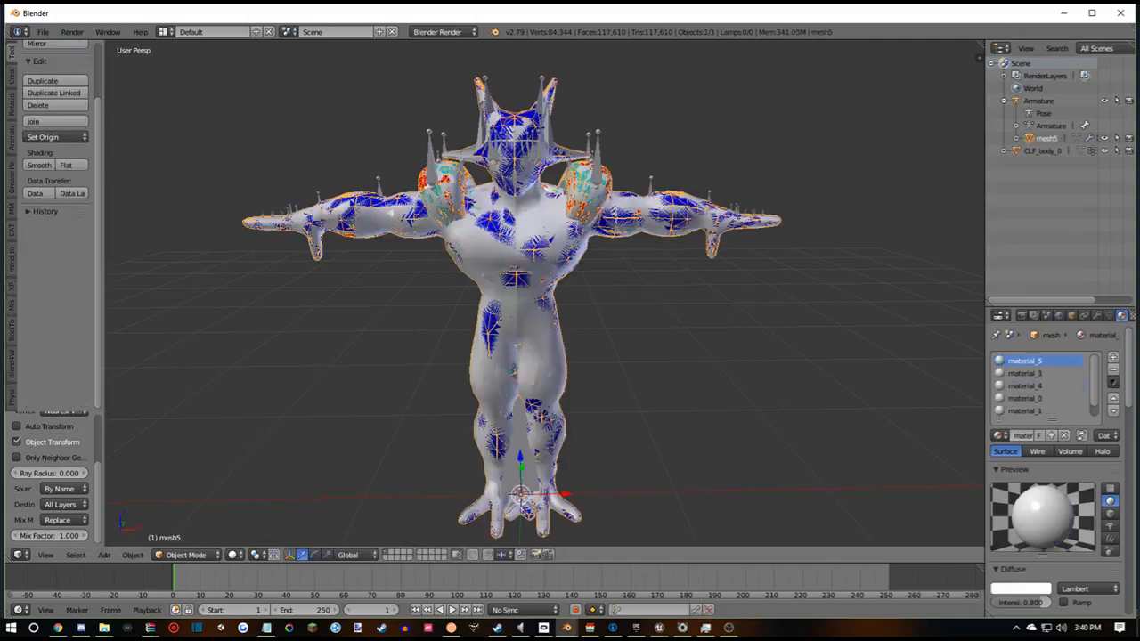
- Delete mesh5 and parent CLF_body_0 to the armature with Armature Deform
{"action": "left_click", "coordinate": [183, 555]}
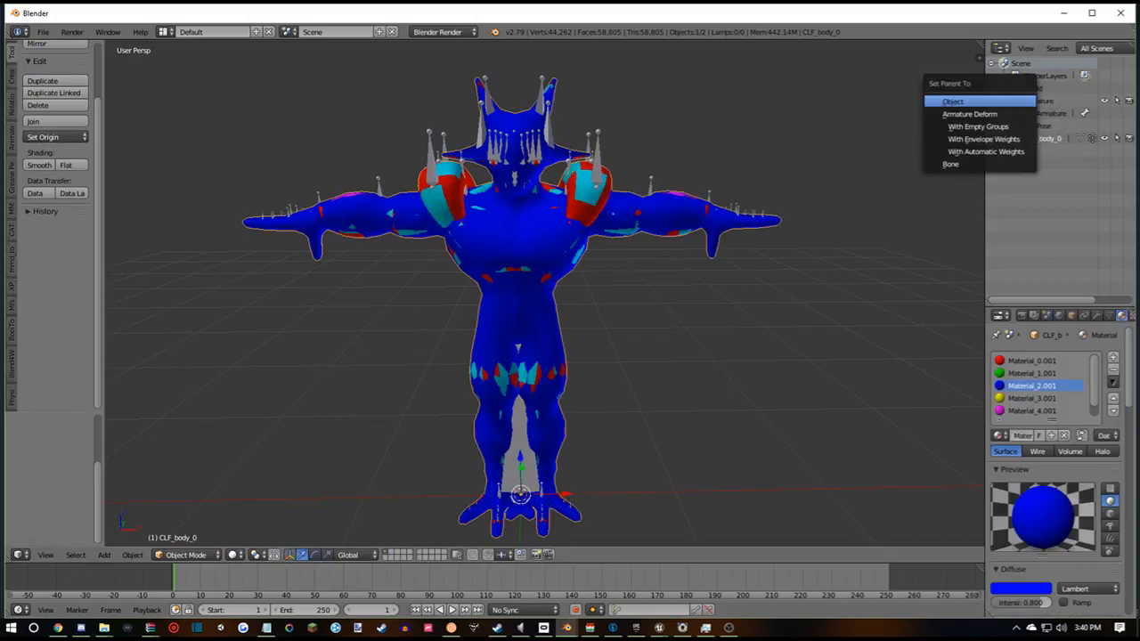
{"action": "mouse_move", "coordinate": [970, 114]}
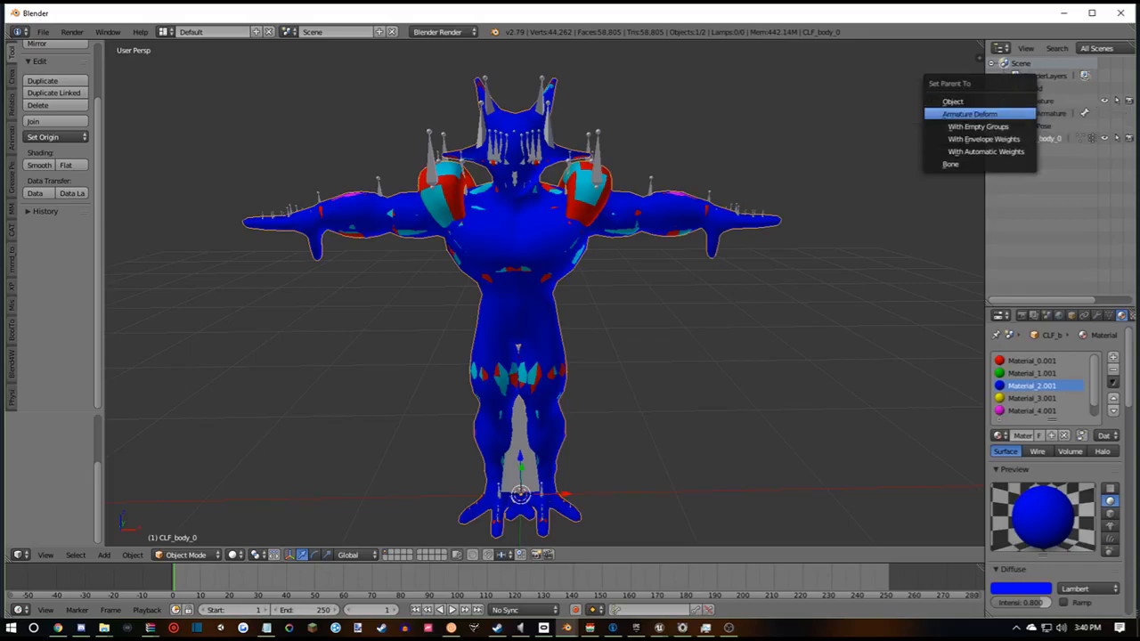
{"action": "left_click", "coordinate": [970, 113]}
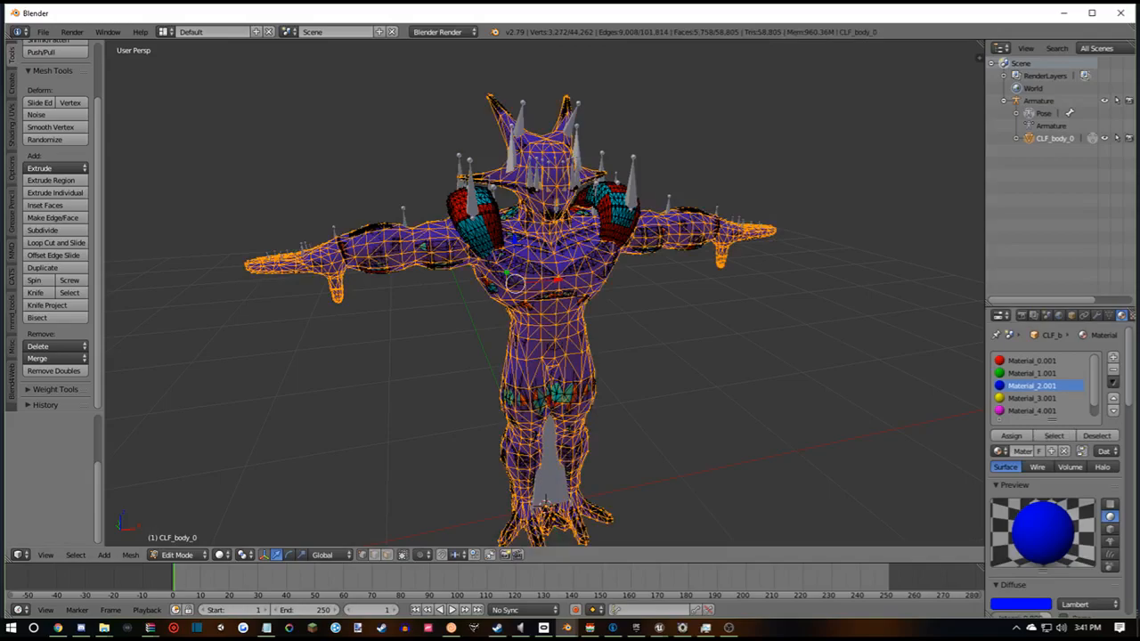
- Select the faces using the extra spike and shoulder-pad material slot
{"action": "left_click", "coordinate": [1034, 360]}
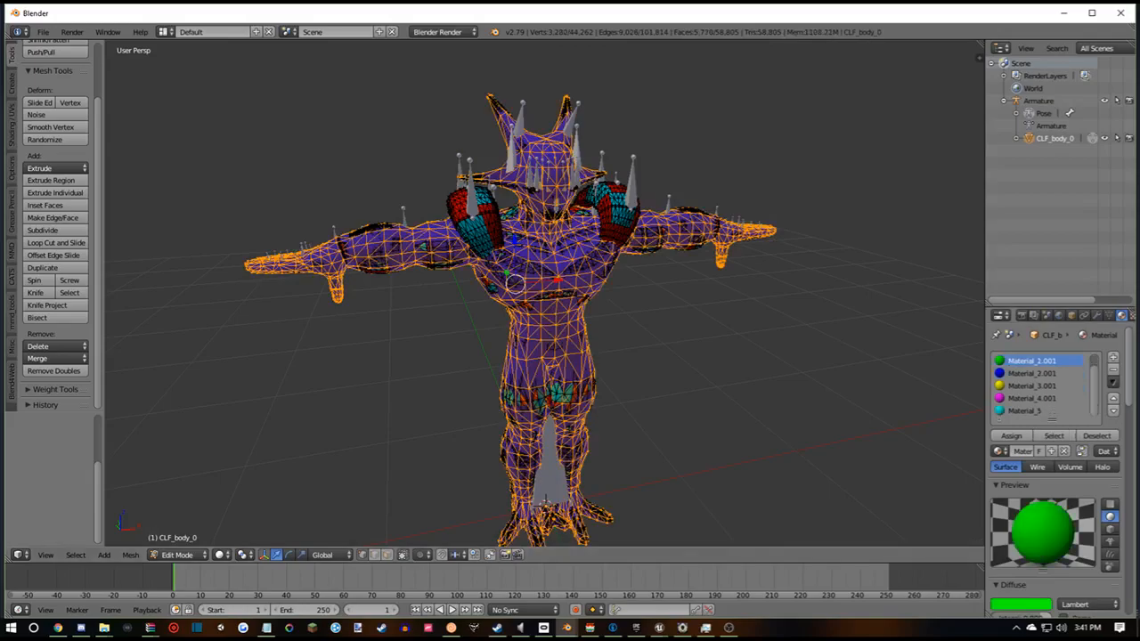
{"action": "left_click", "coordinate": [1032, 411]}
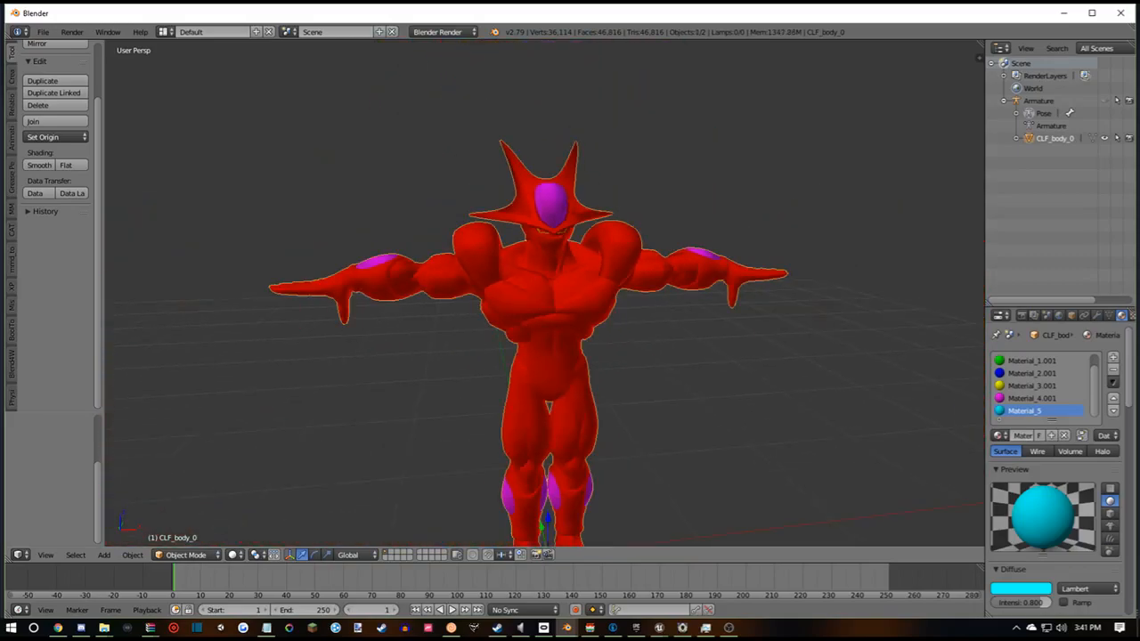
{"action": "left_click", "coordinate": [259, 554]}
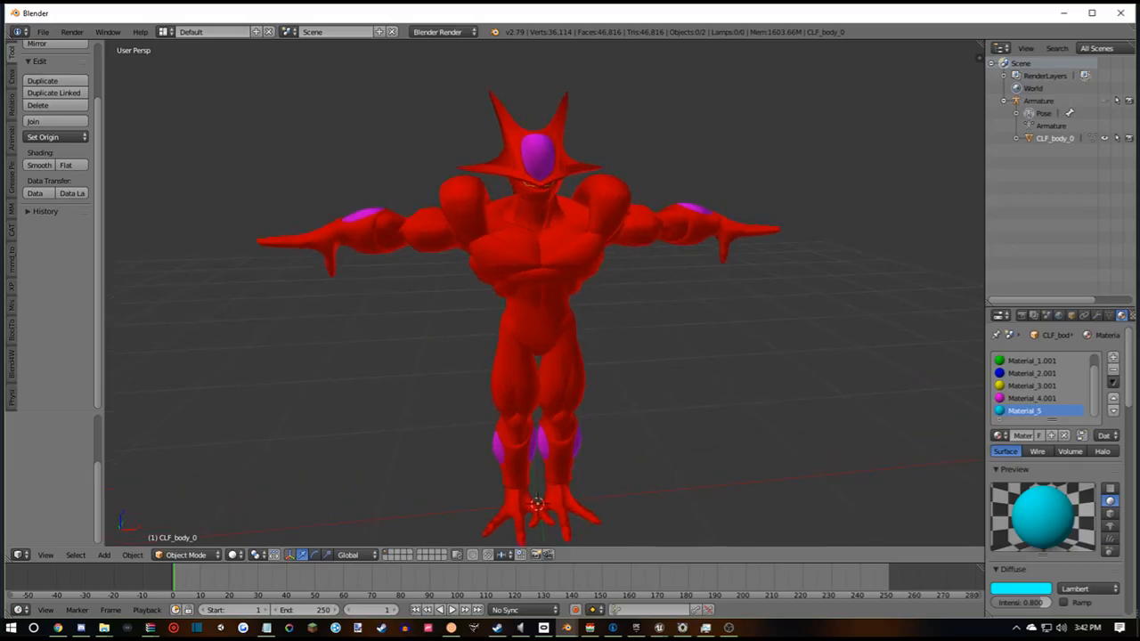
{"action": "scroll", "scroll_direction": "down", "scroll_amount": 3}
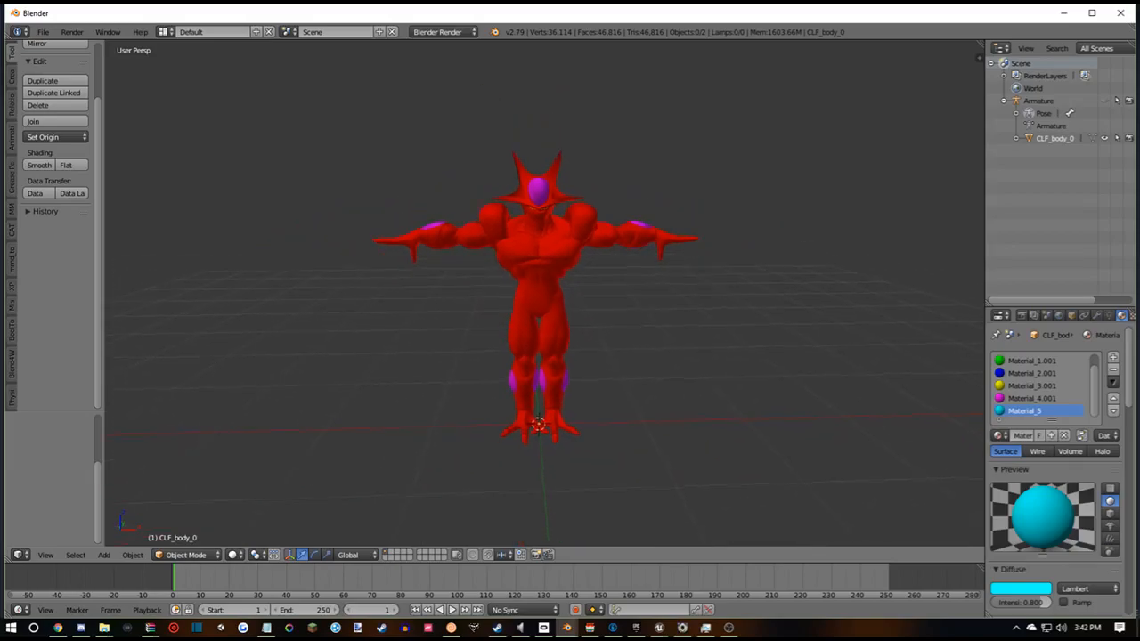